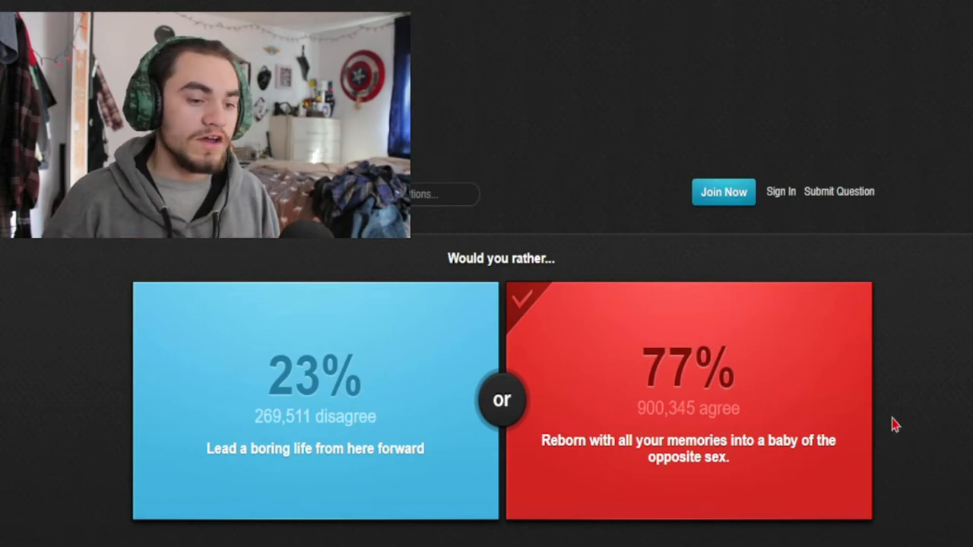
pyautogui.moveTo(639, 392)
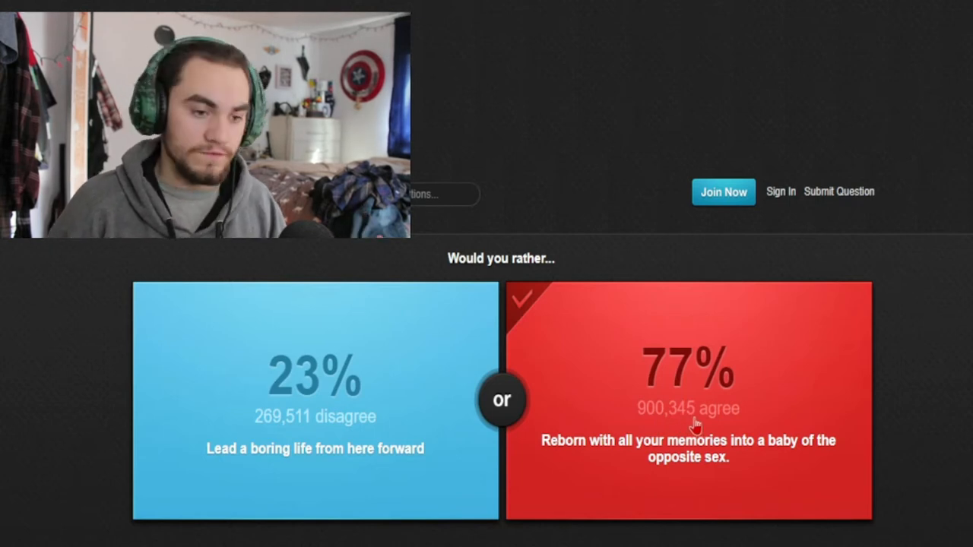
pyautogui.moveTo(314, 429)
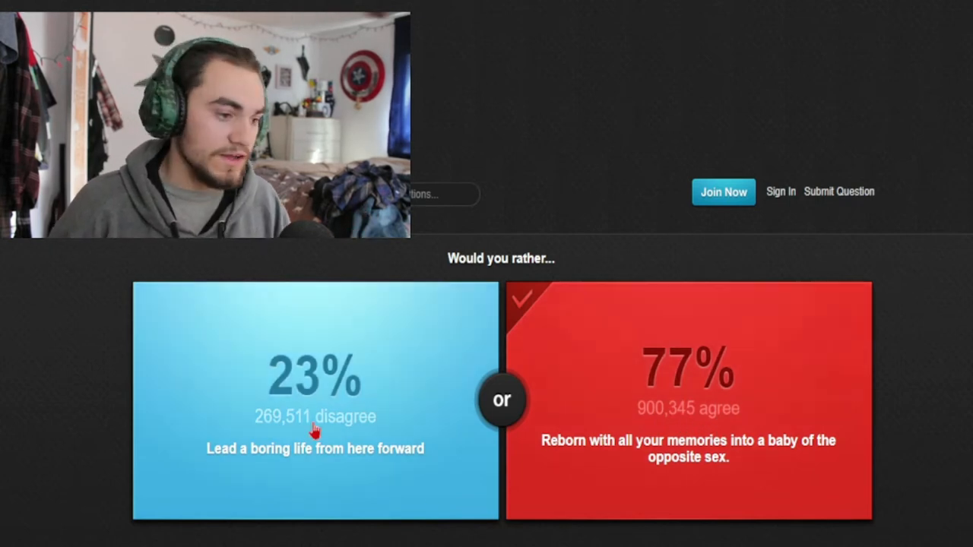
pyautogui.moveTo(661, 373)
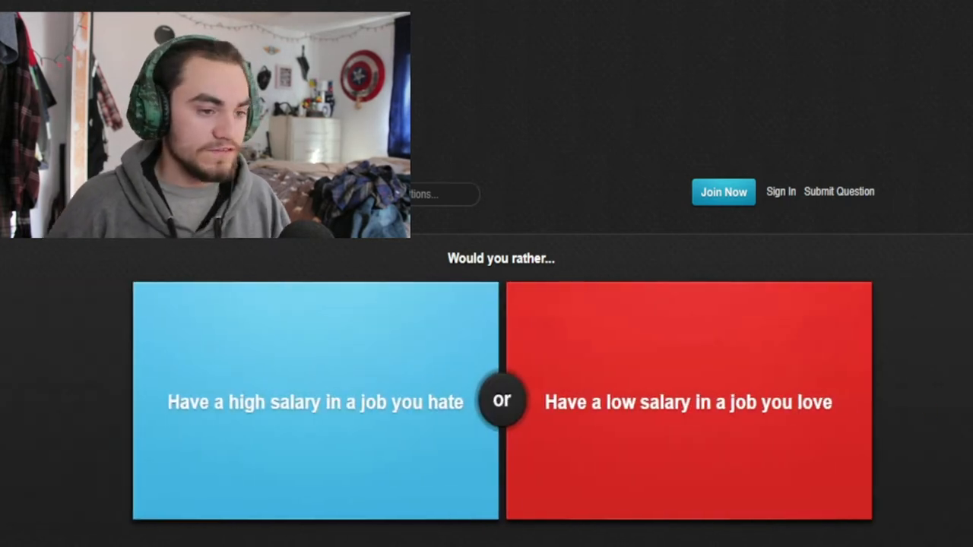
pyautogui.moveTo(546, 346)
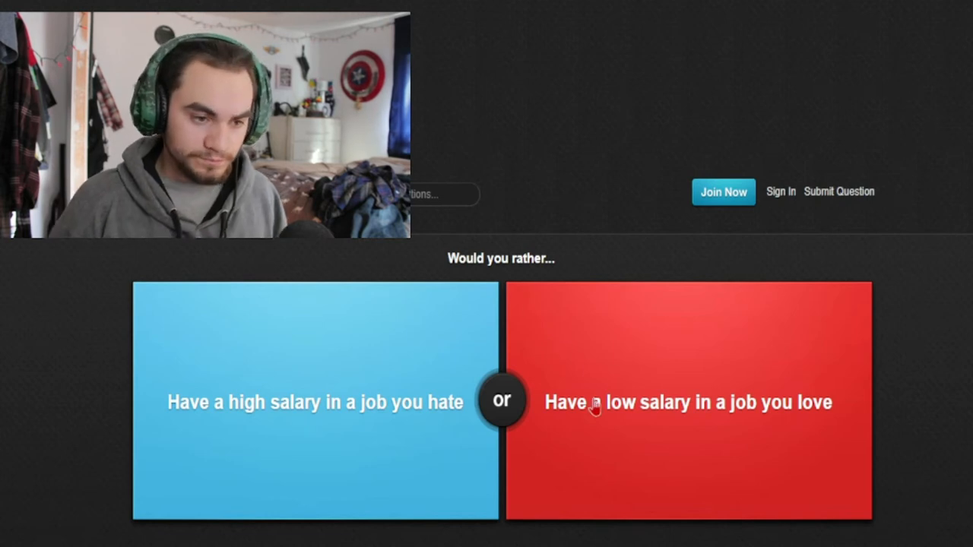
pyautogui.moveTo(681, 416)
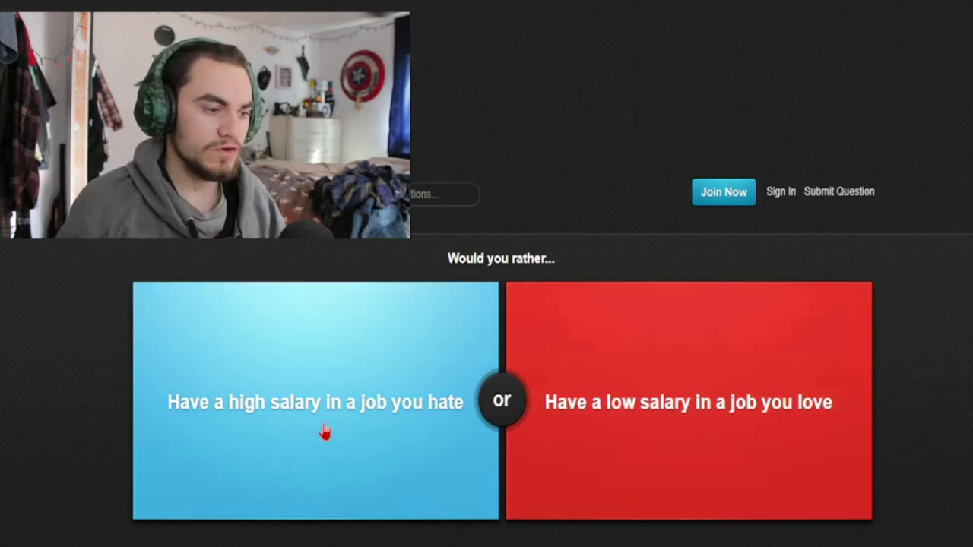
pyautogui.moveTo(287, 413)
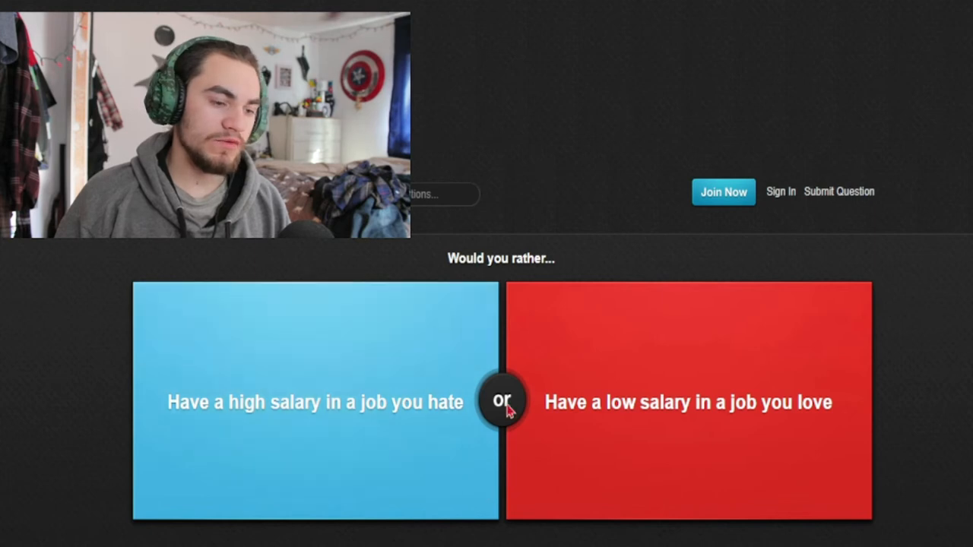
pyautogui.moveTo(395, 418)
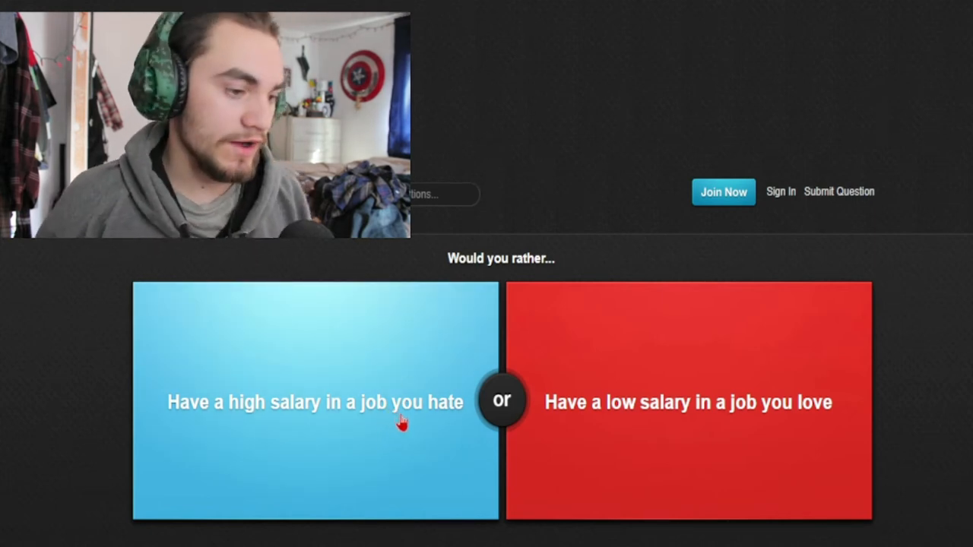
pyautogui.moveTo(581, 422)
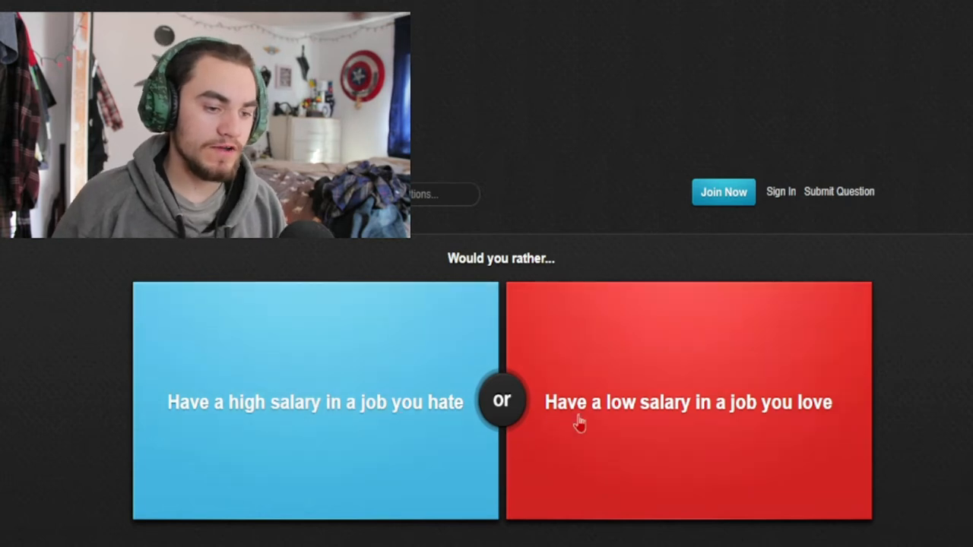
pyautogui.moveTo(658, 455)
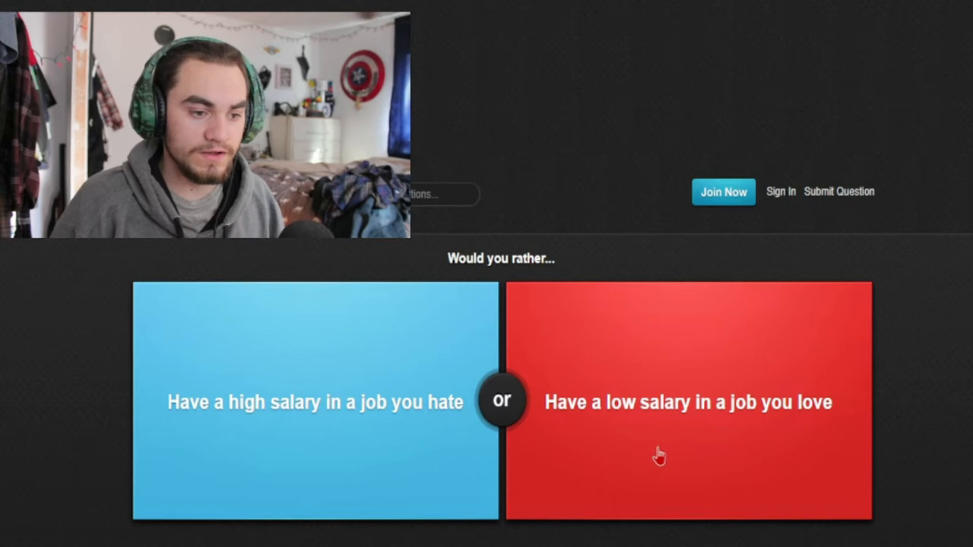
pyautogui.moveTo(698, 426)
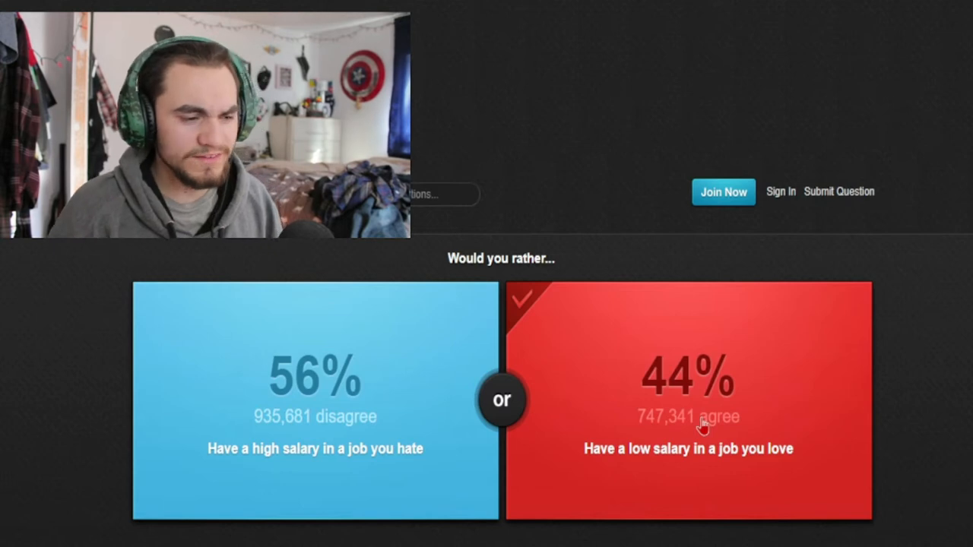
pyautogui.moveTo(650, 427)
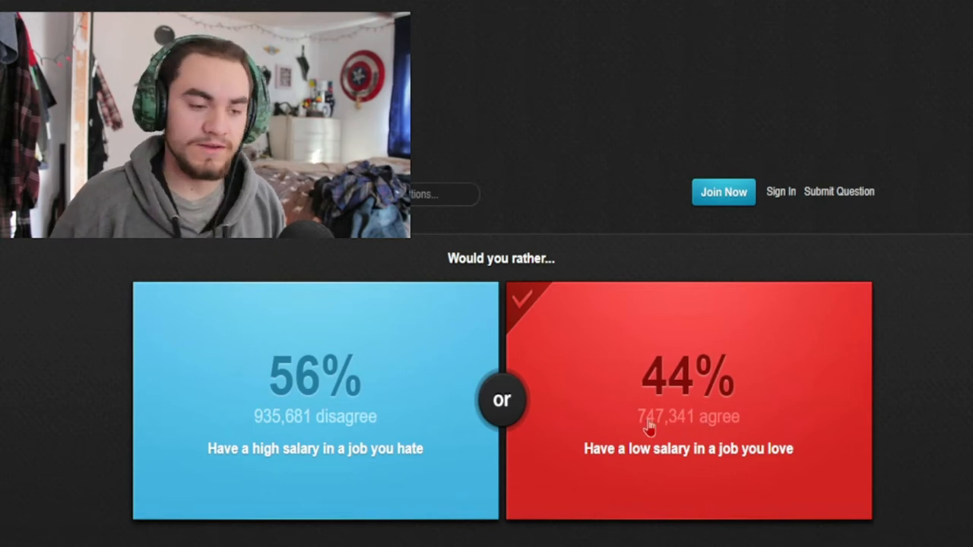
pyautogui.moveTo(805, 420)
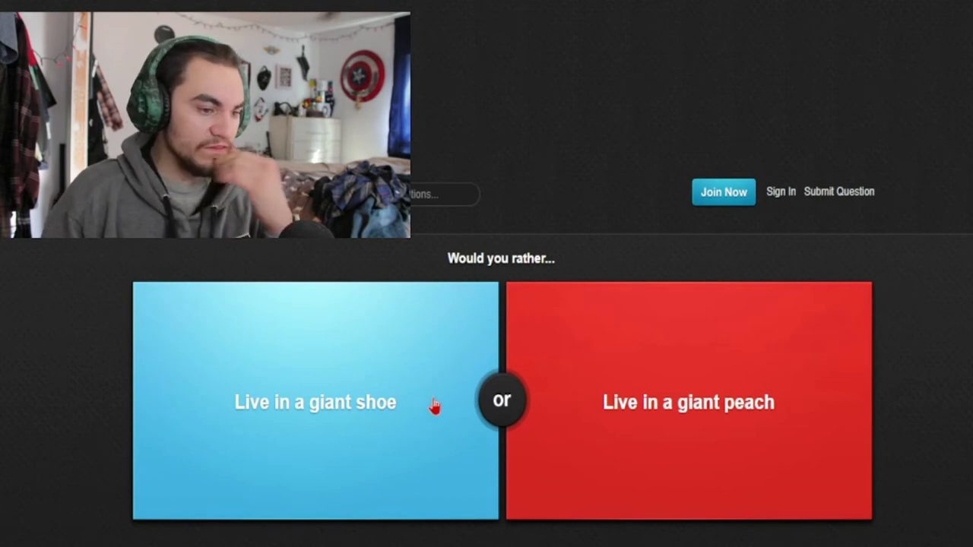
pyautogui.moveTo(661, 416)
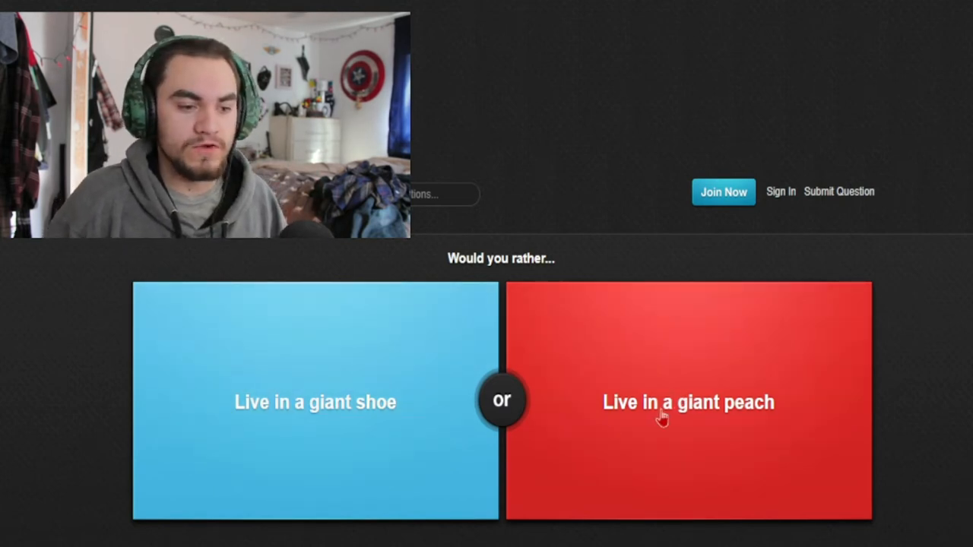
pyautogui.moveTo(732, 417)
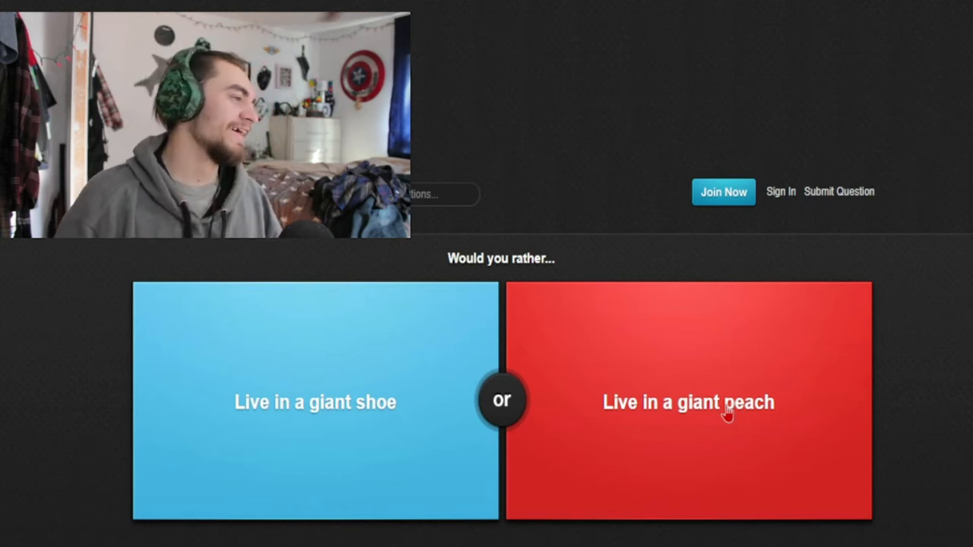
pyautogui.moveTo(665, 395)
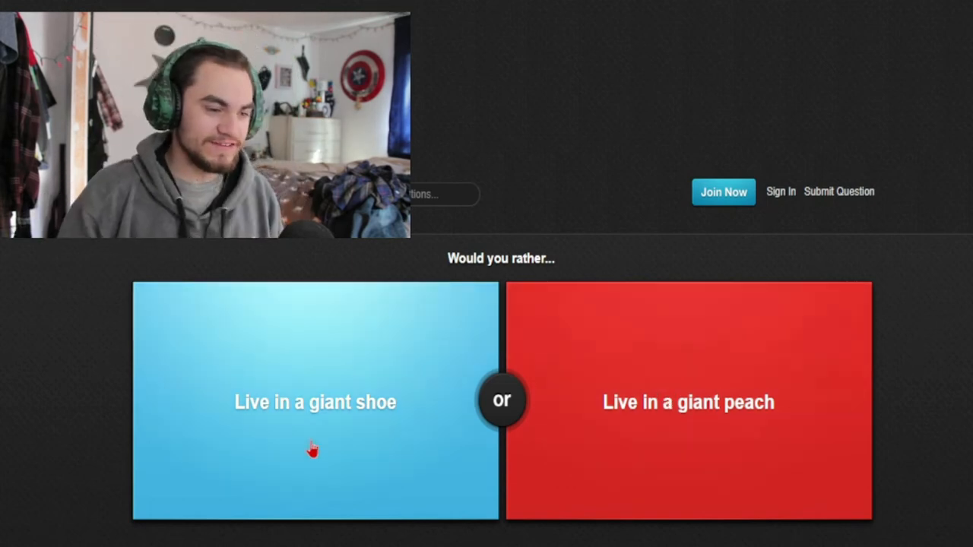
pyautogui.moveTo(276, 462)
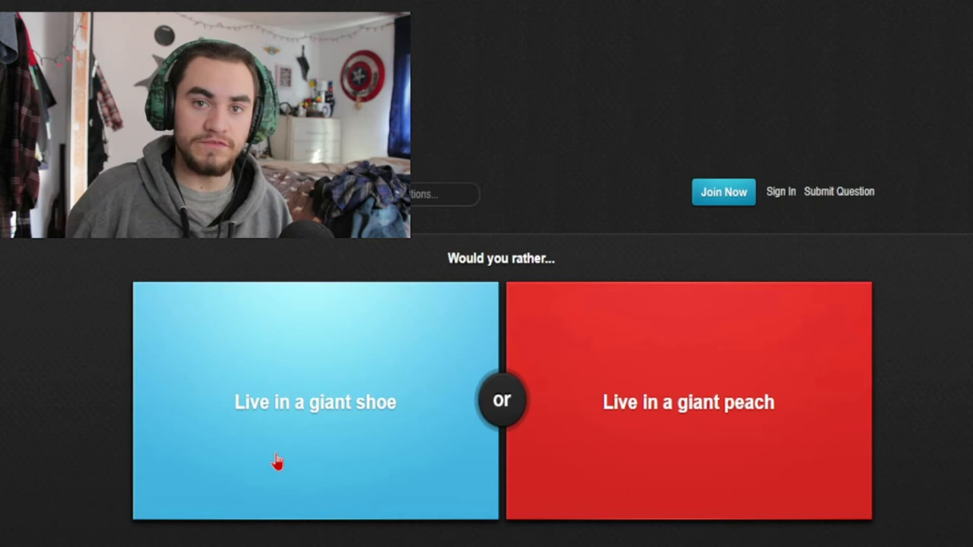
pyautogui.moveTo(374, 444)
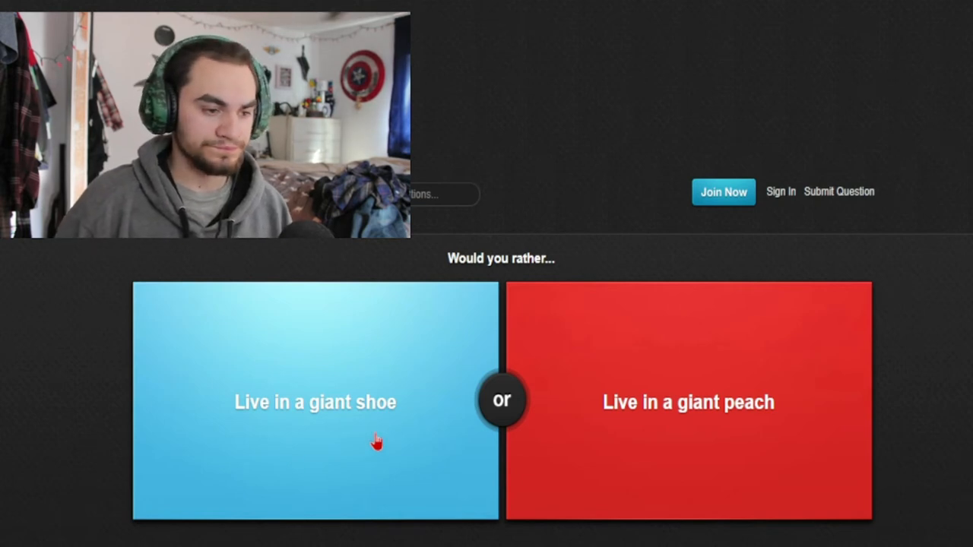
pyautogui.moveTo(690, 462)
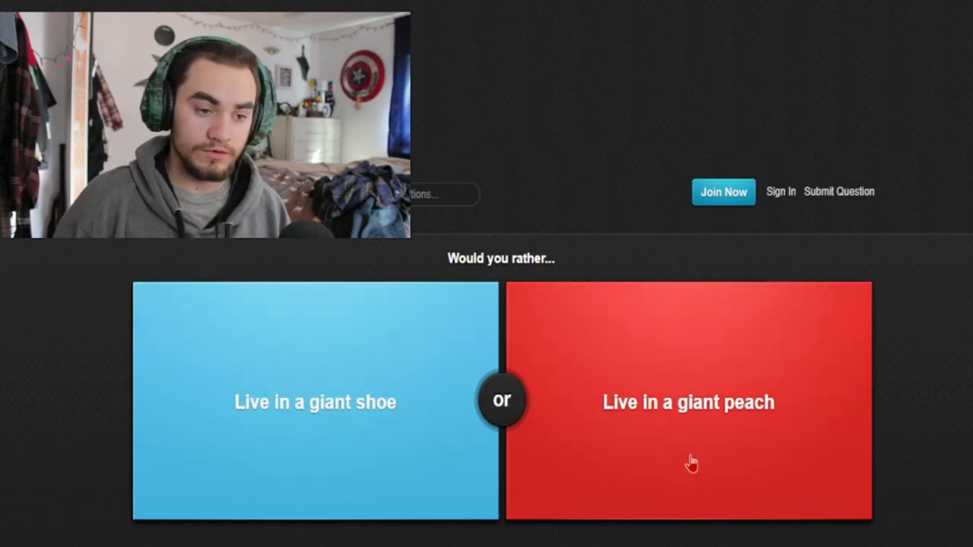
pyautogui.moveTo(696, 419)
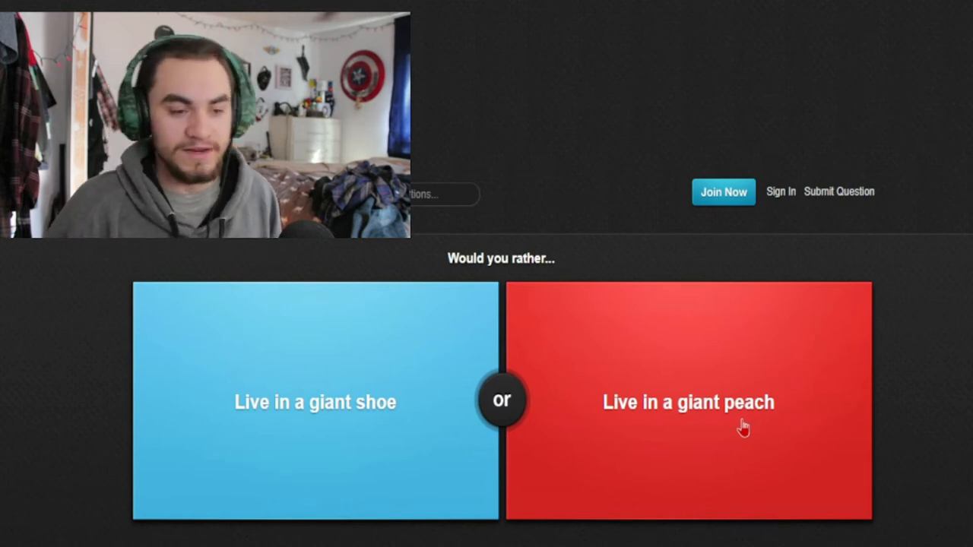
# - Vote to live in a giant peach rather than a giant shoe
pyautogui.click(687, 401)
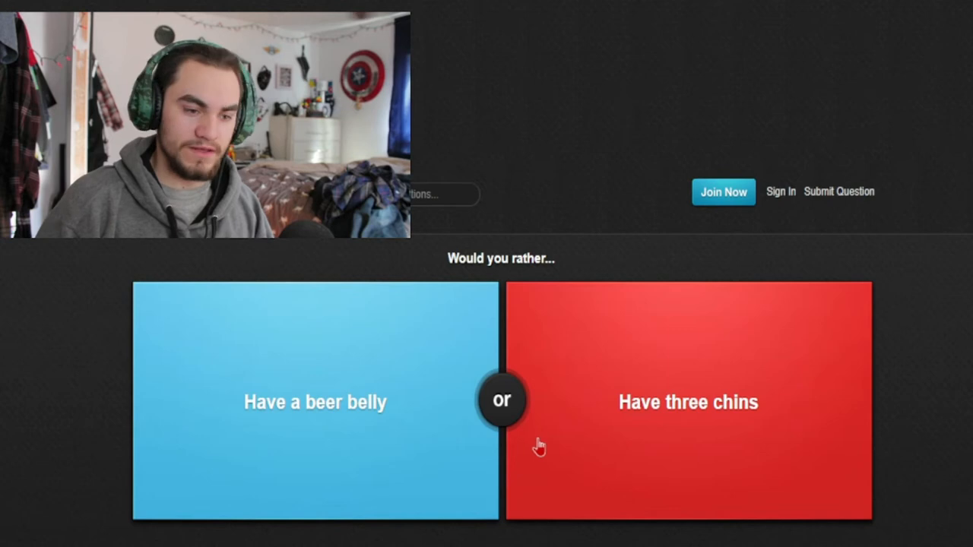
pyautogui.moveTo(669, 419)
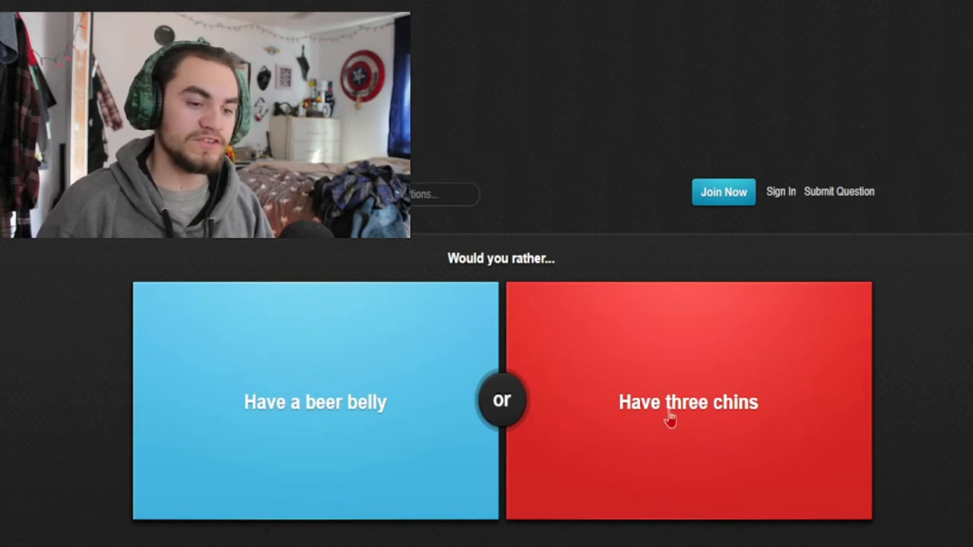
pyautogui.moveTo(674, 398)
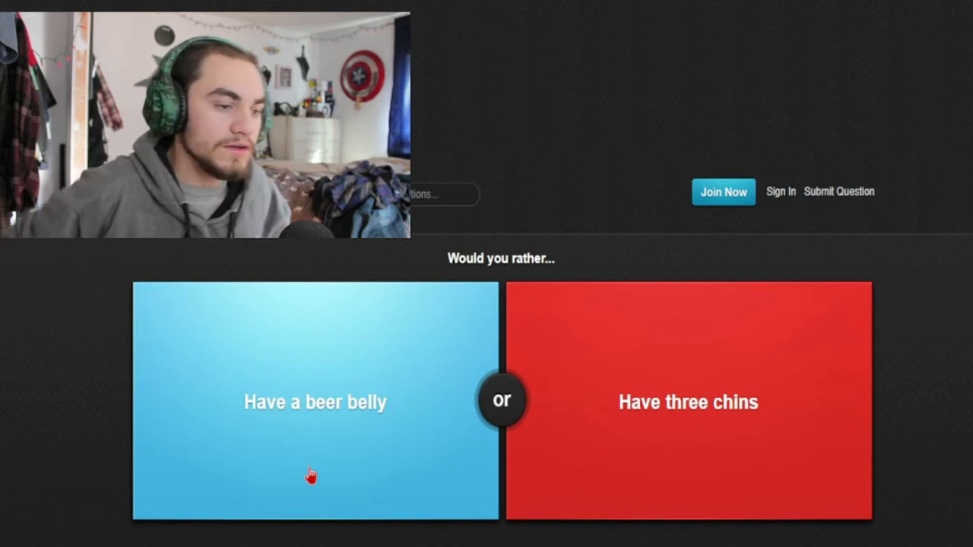
pyautogui.moveTo(447, 492)
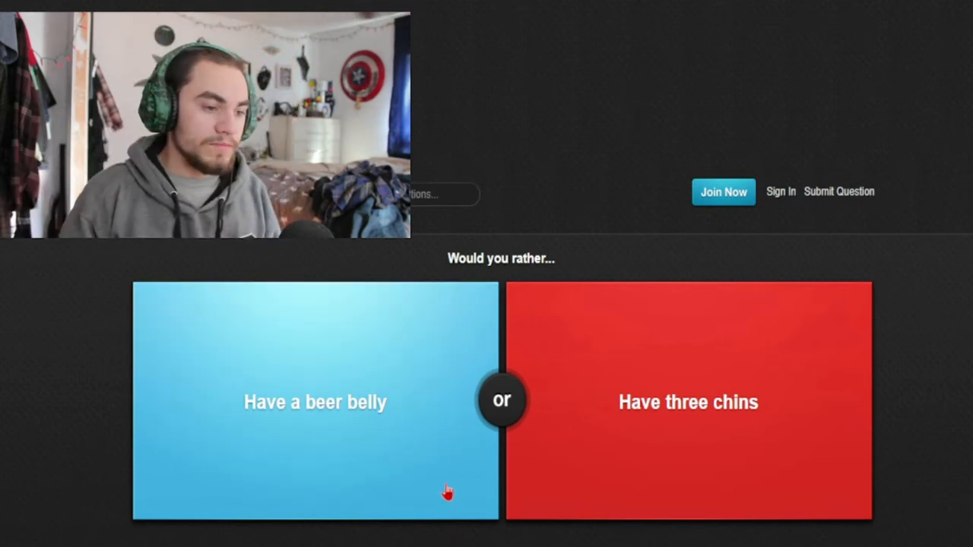
pyautogui.moveTo(380, 432)
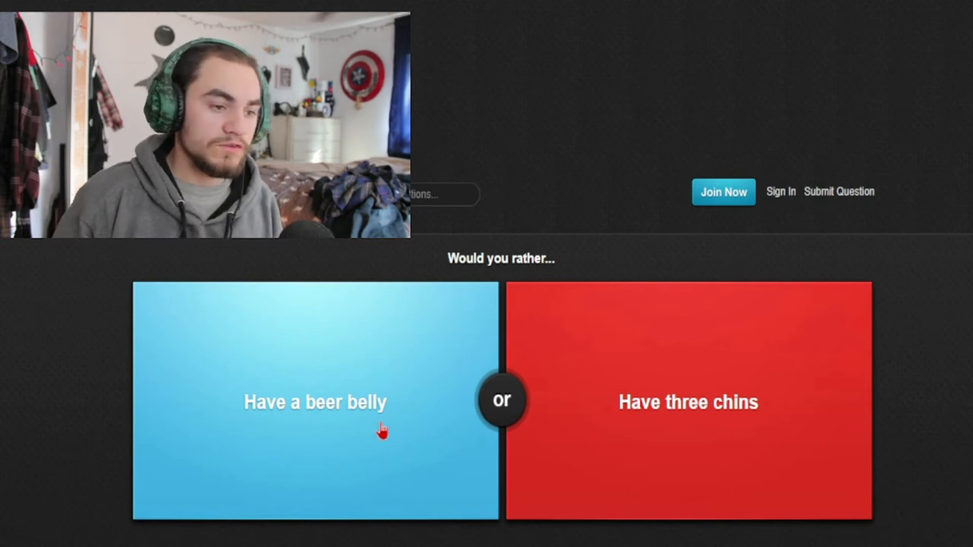
pyautogui.moveTo(651, 449)
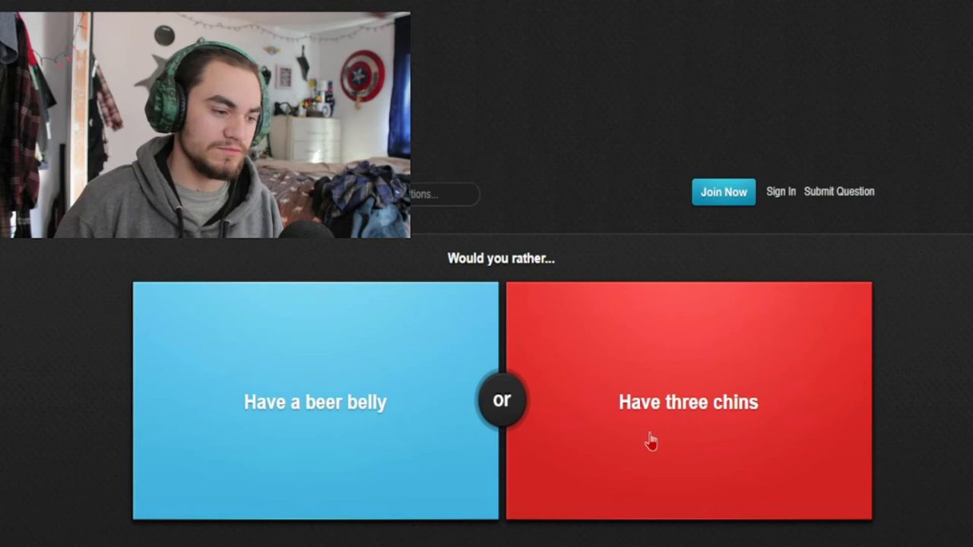
# - Vote for having three chins over a beer belly
pyautogui.click(687, 402)
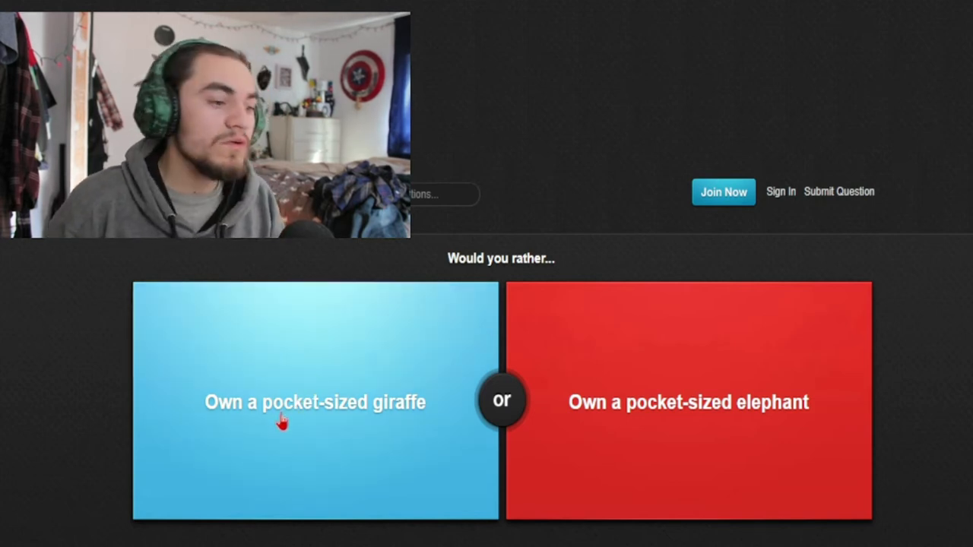
pyautogui.moveTo(444, 440)
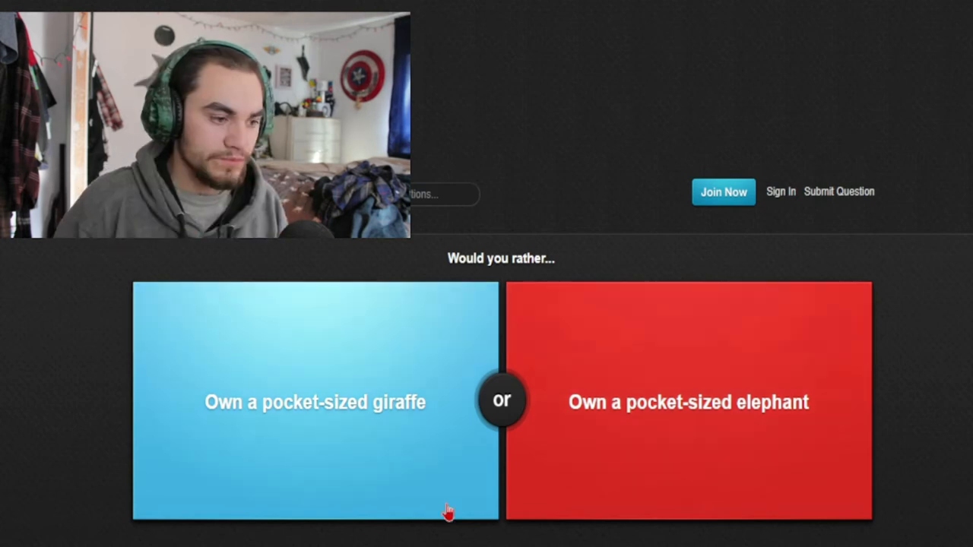
pyautogui.moveTo(530, 520)
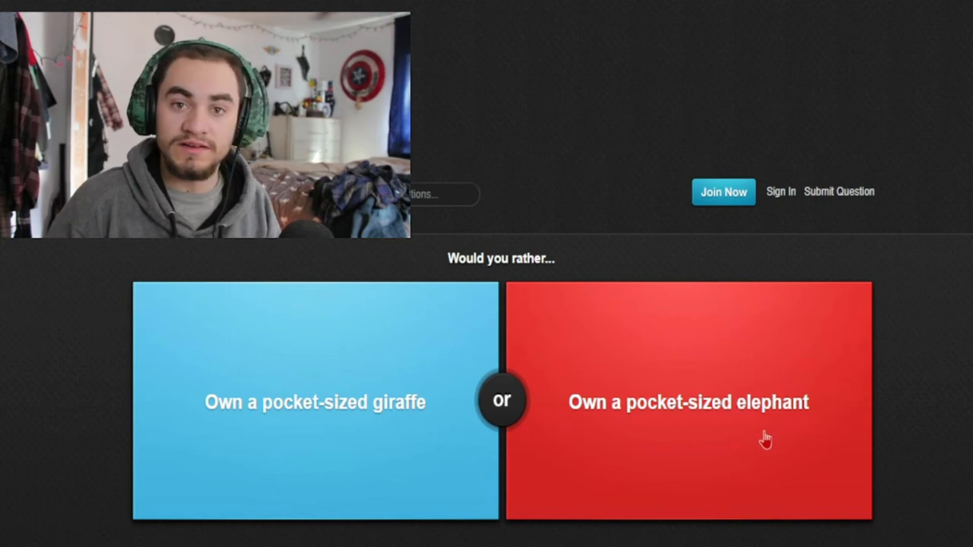
pyautogui.moveTo(517, 448)
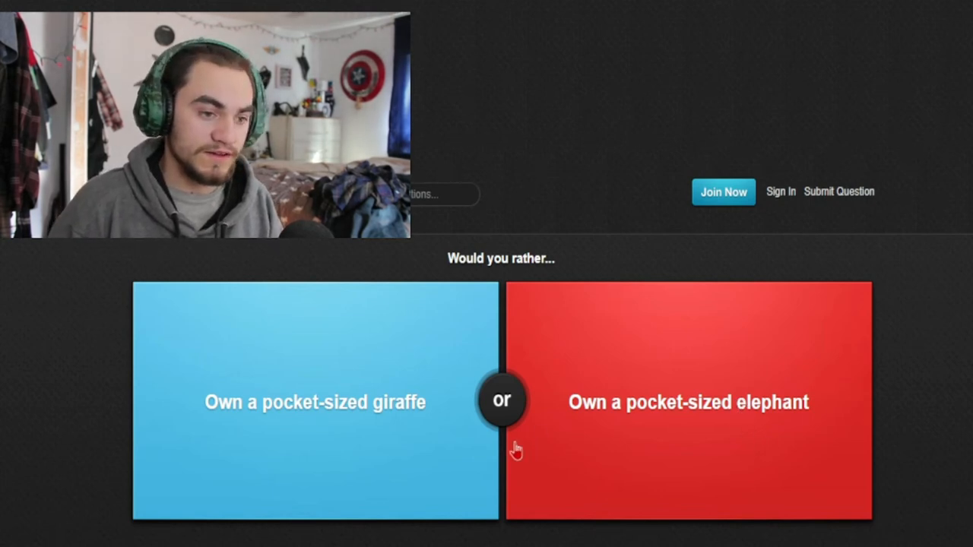
# - Vote for owning a pocket-sized elephant over a pocket-sized giraffe
pyautogui.click(314, 401)
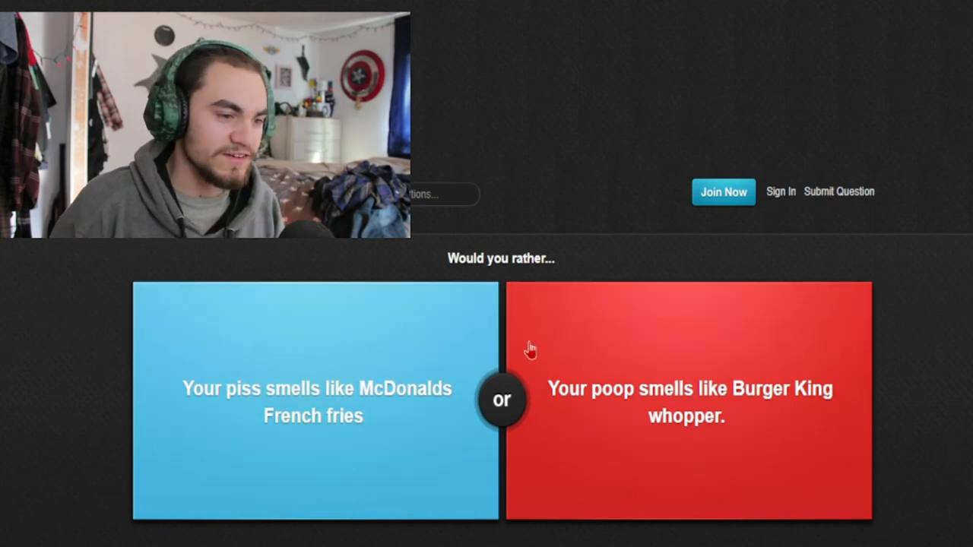
pyautogui.moveTo(231, 426)
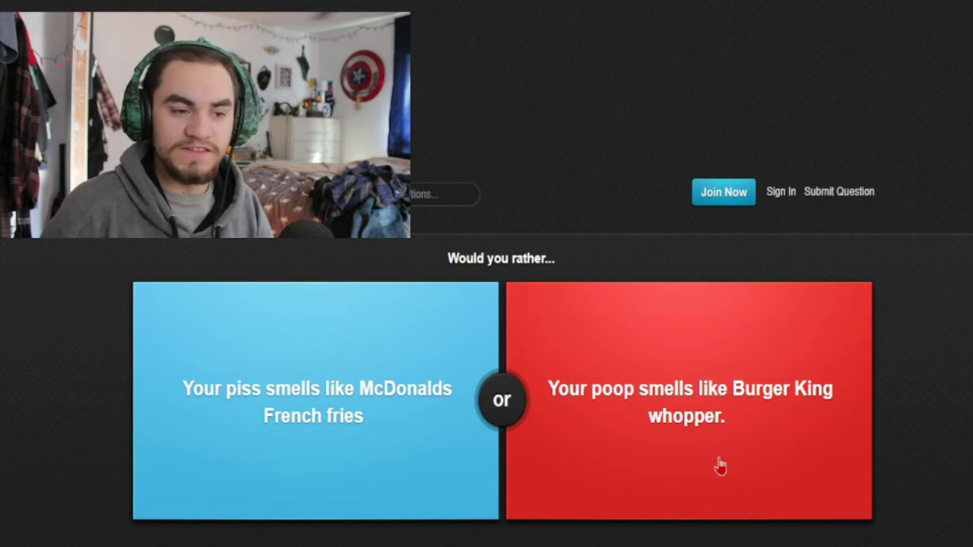
pyautogui.moveTo(490, 392)
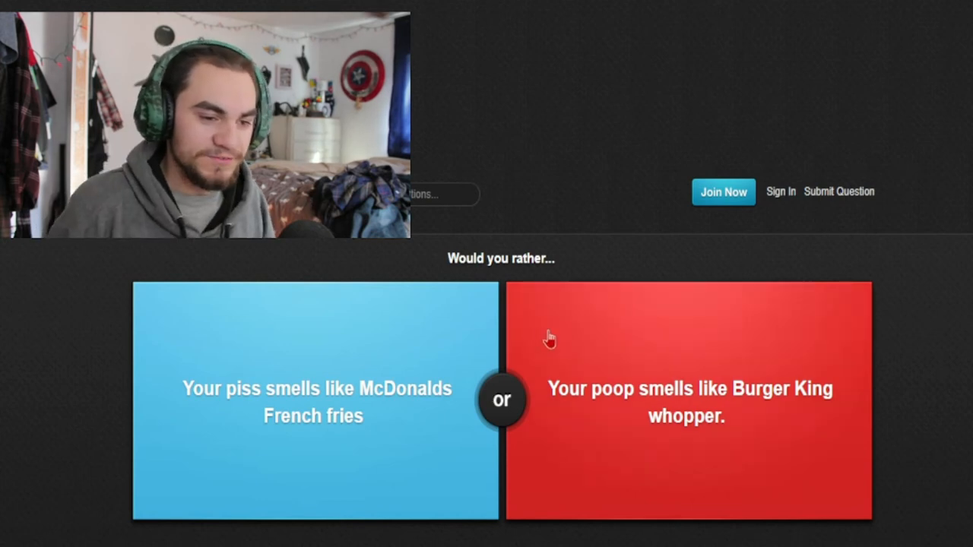
pyautogui.moveTo(661, 453)
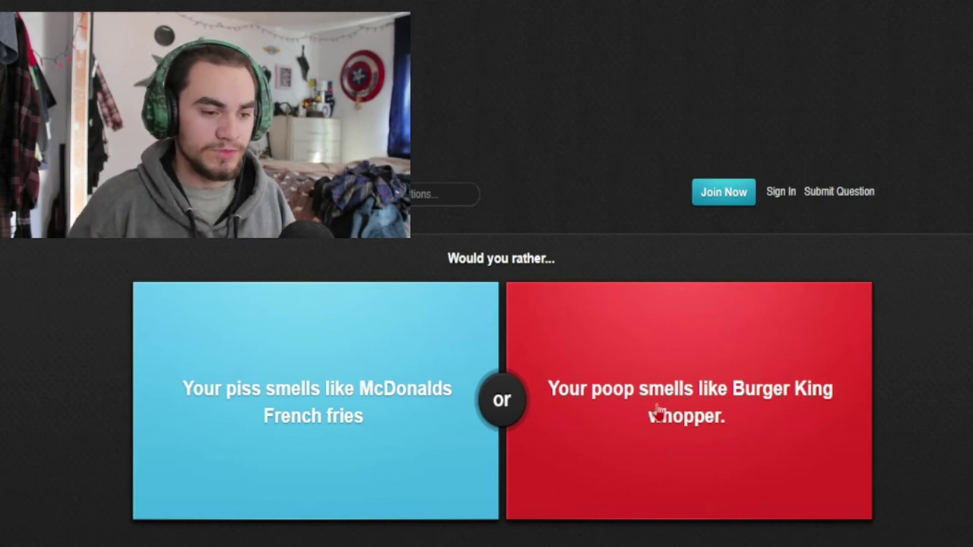
pyautogui.moveTo(660, 424)
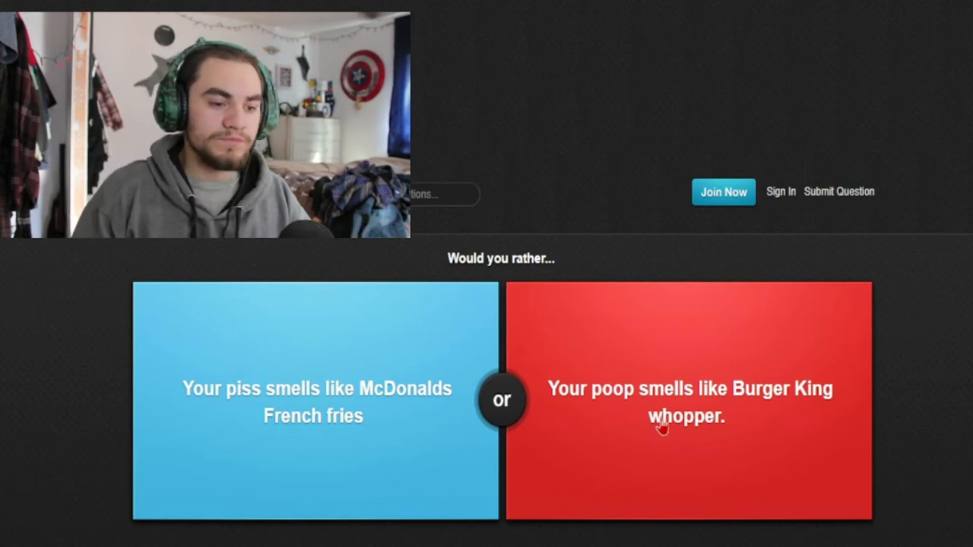
pyautogui.moveTo(700, 450)
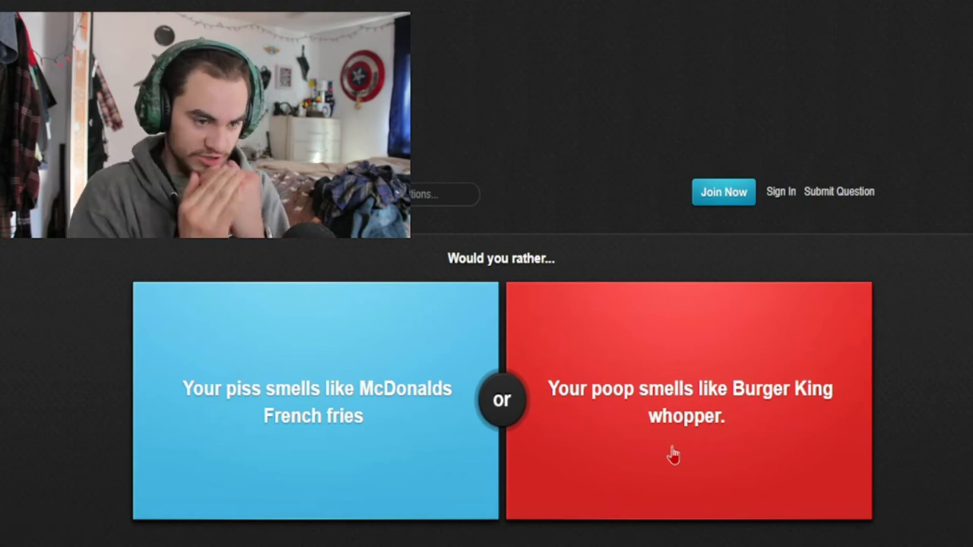
pyautogui.moveTo(654, 434)
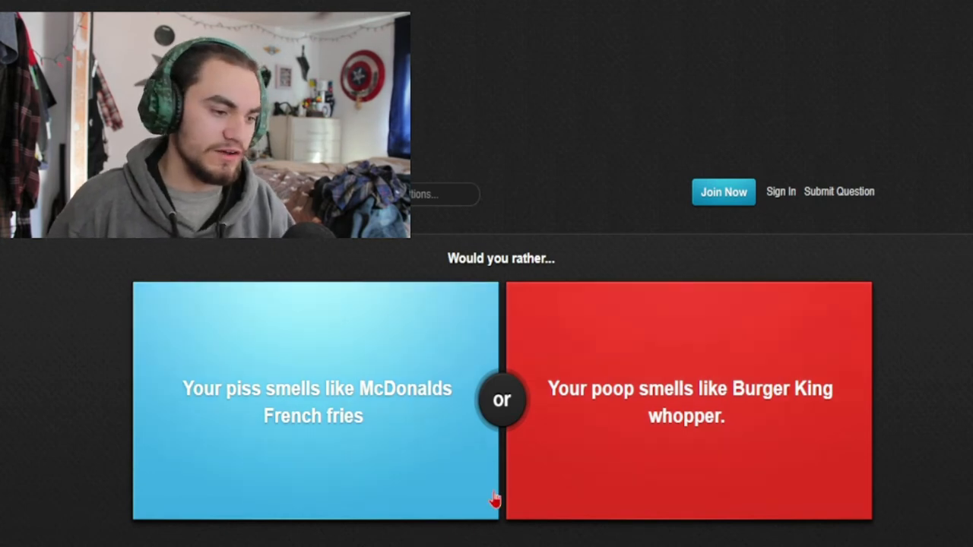
# - Vote for the McDonalds French fries scent over the Burger King whopper scent
pyautogui.click(687, 398)
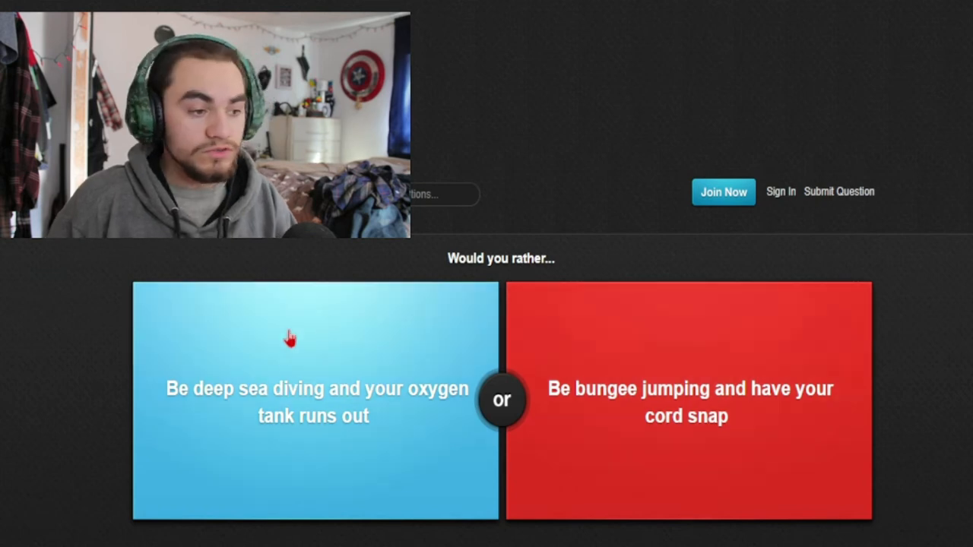
pyautogui.moveTo(213, 404)
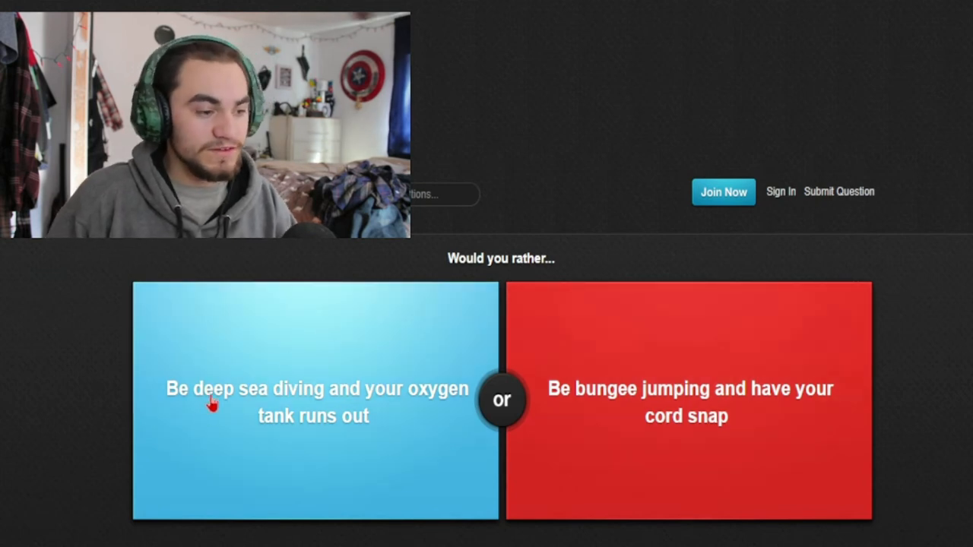
pyautogui.moveTo(352, 411)
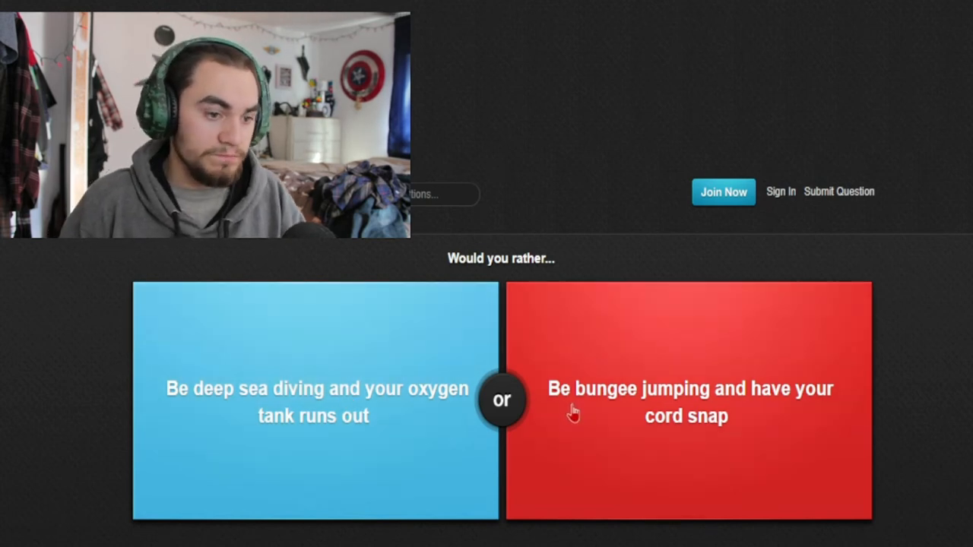
pyautogui.moveTo(737, 424)
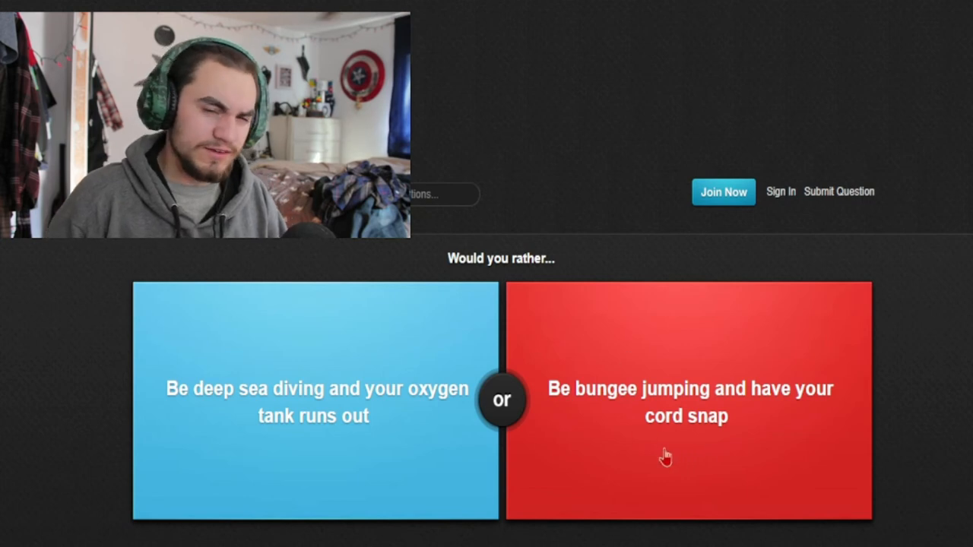
pyautogui.moveTo(393, 439)
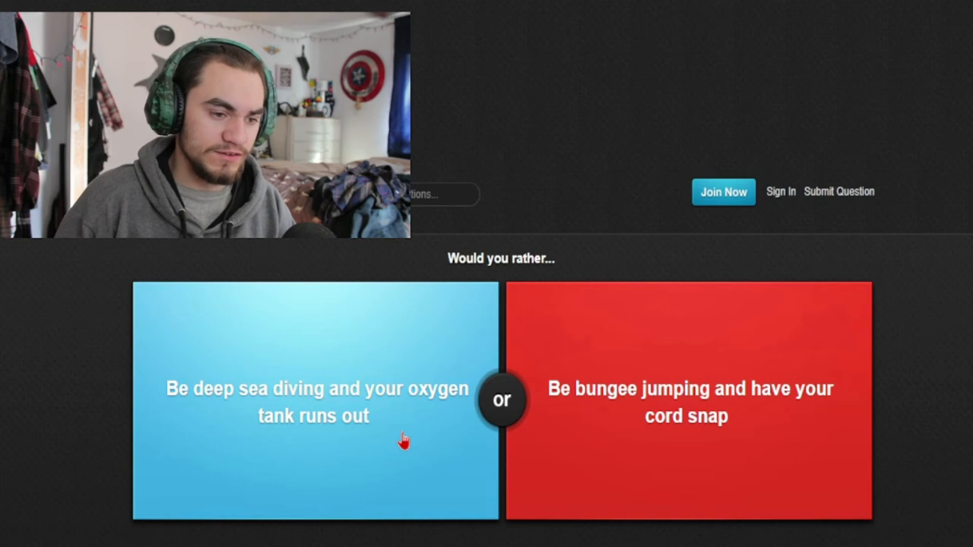
pyautogui.moveTo(605, 453)
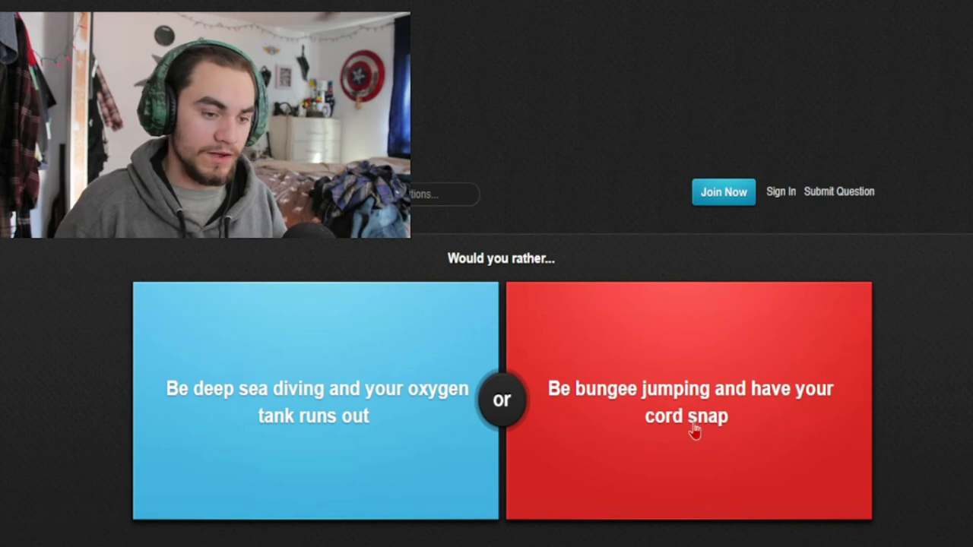
pyautogui.moveTo(418, 411)
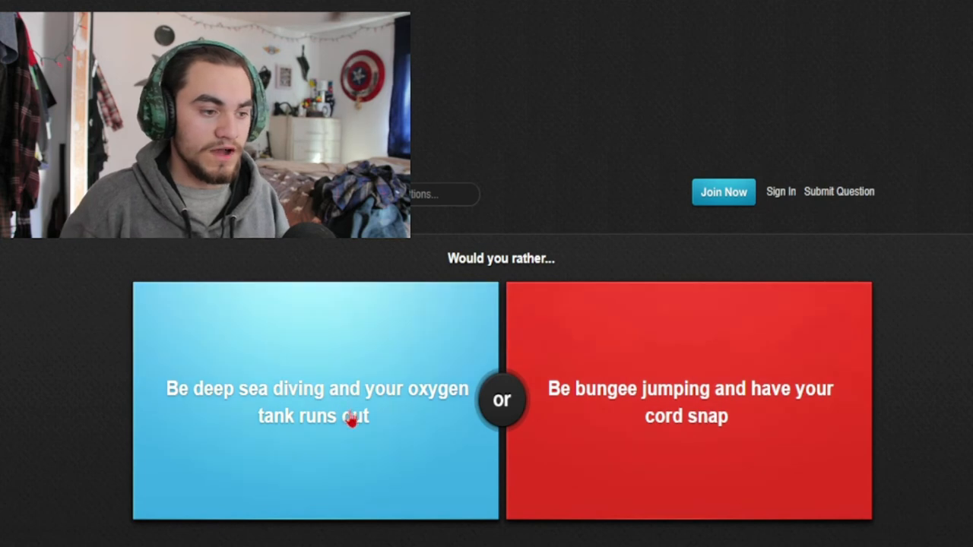
pyautogui.moveTo(357, 395)
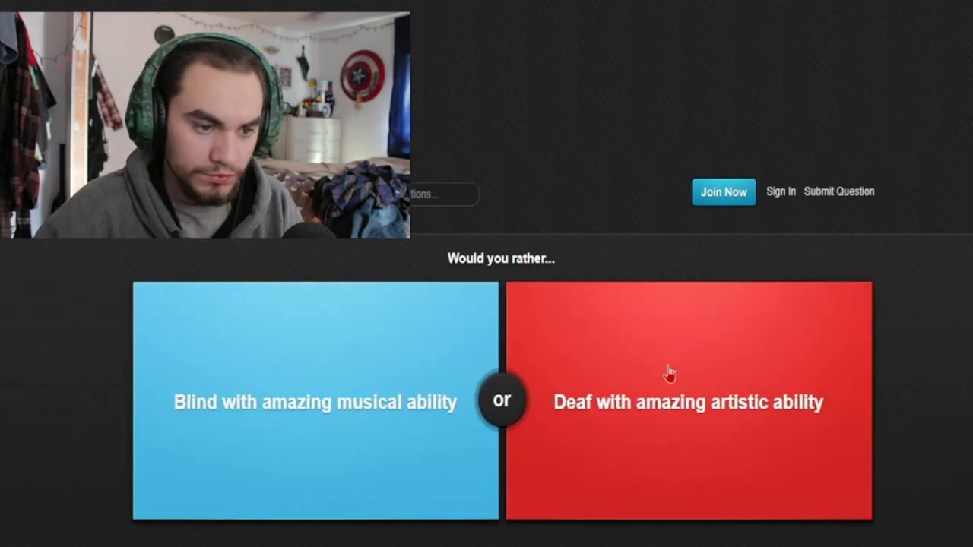
pyautogui.moveTo(605, 403)
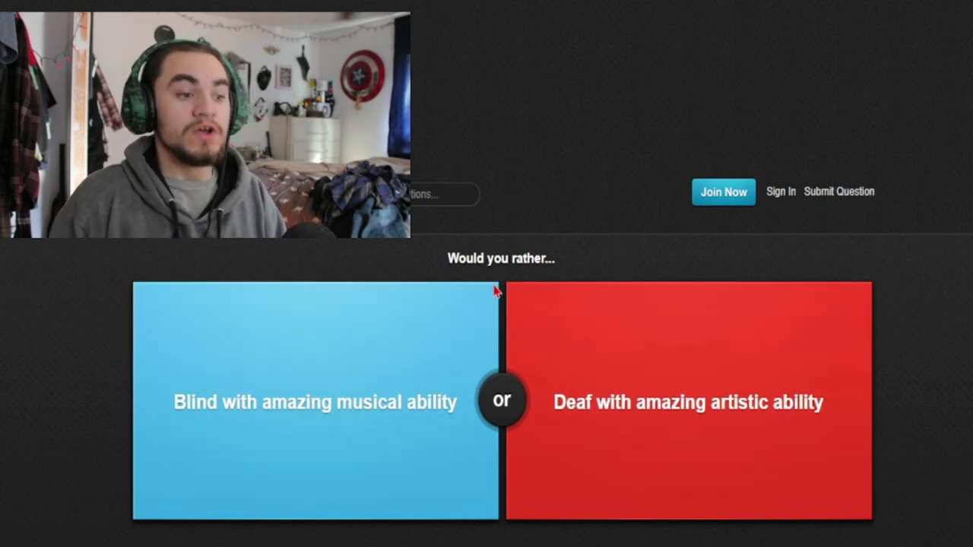
pyautogui.moveTo(452, 424)
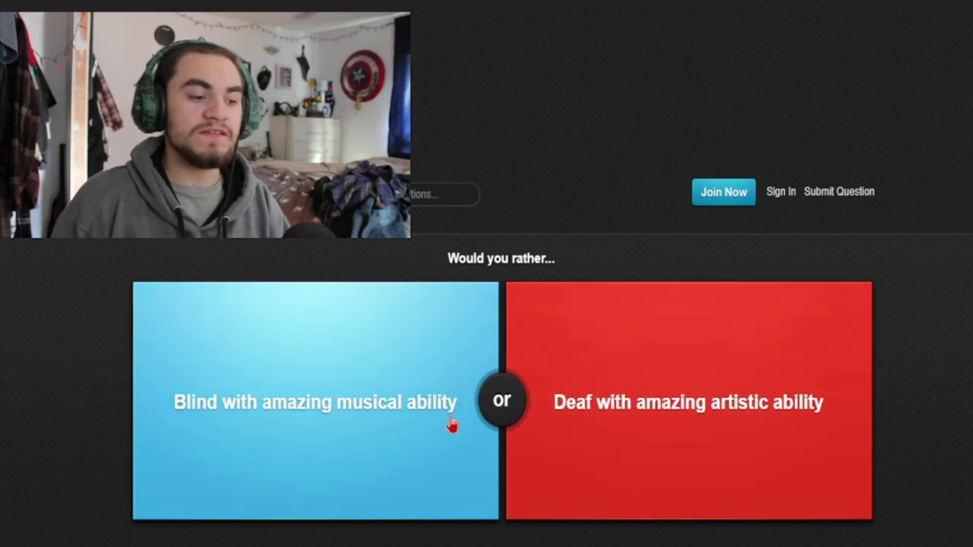
pyautogui.moveTo(544, 296)
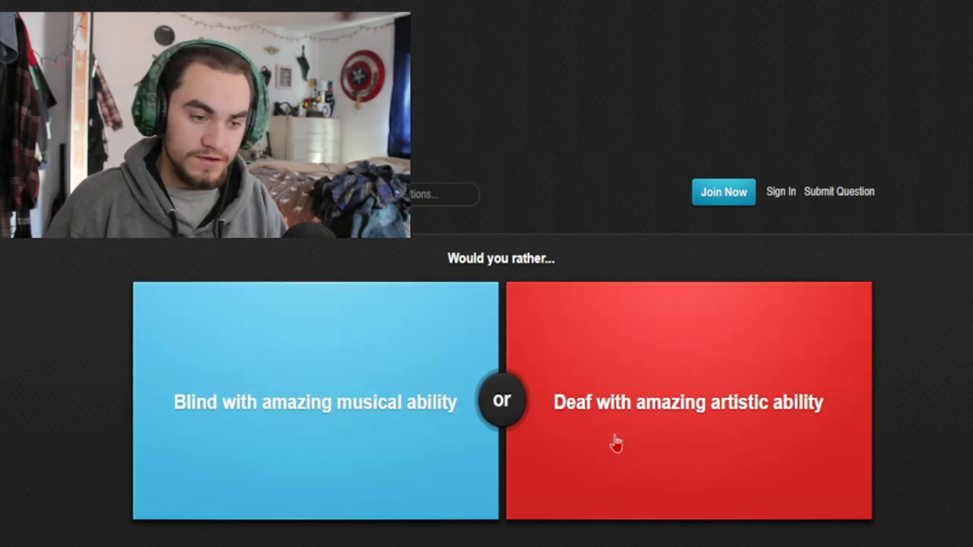
pyautogui.moveTo(698, 424)
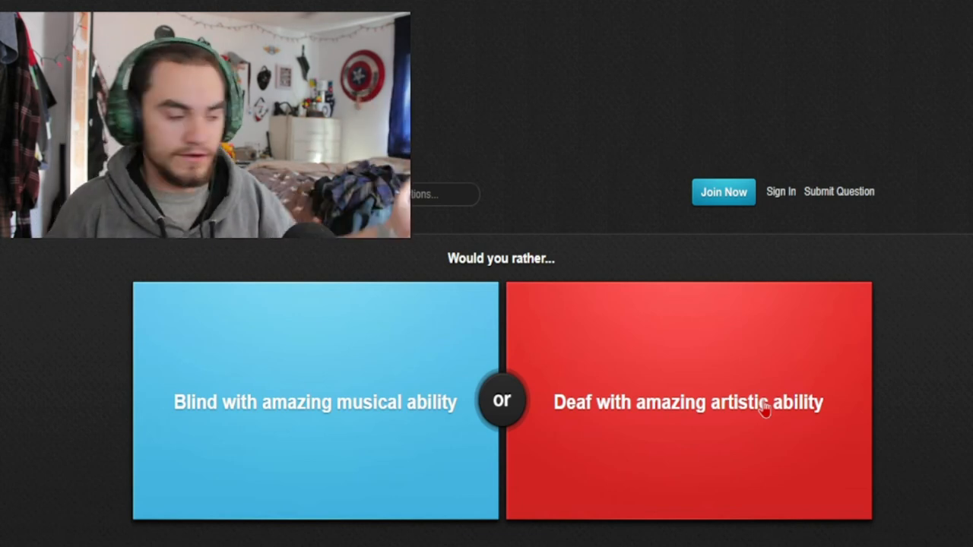
pyautogui.moveTo(493, 448)
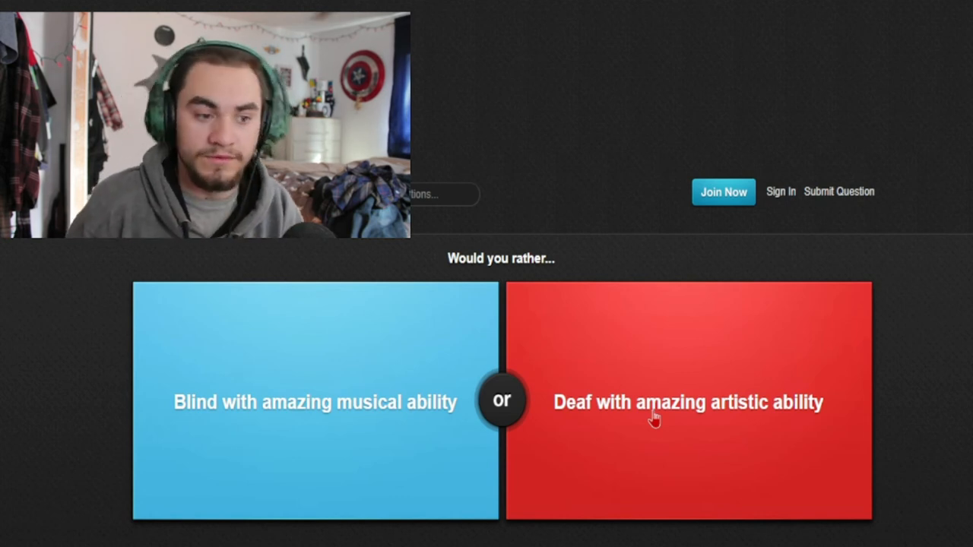
pyautogui.moveTo(703, 438)
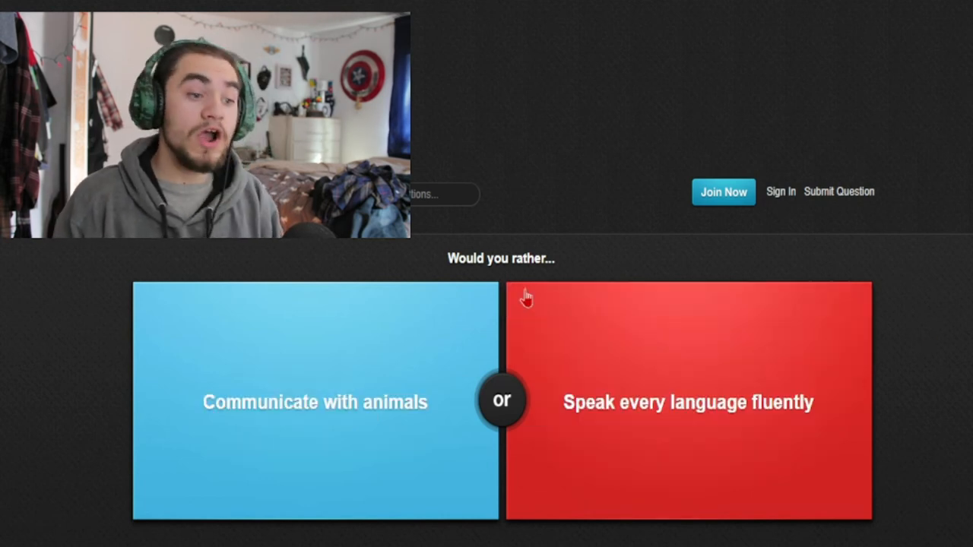
pyautogui.moveTo(268, 438)
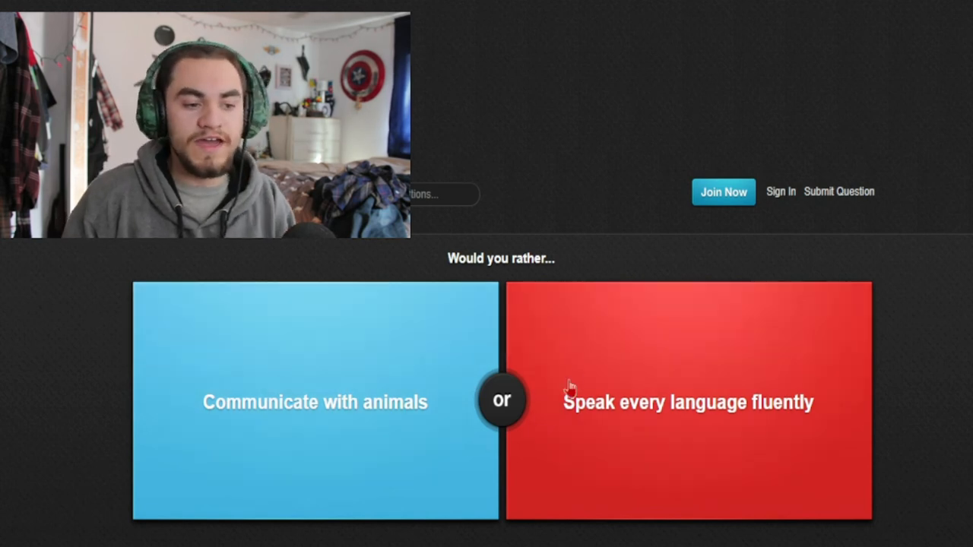
pyautogui.moveTo(696, 425)
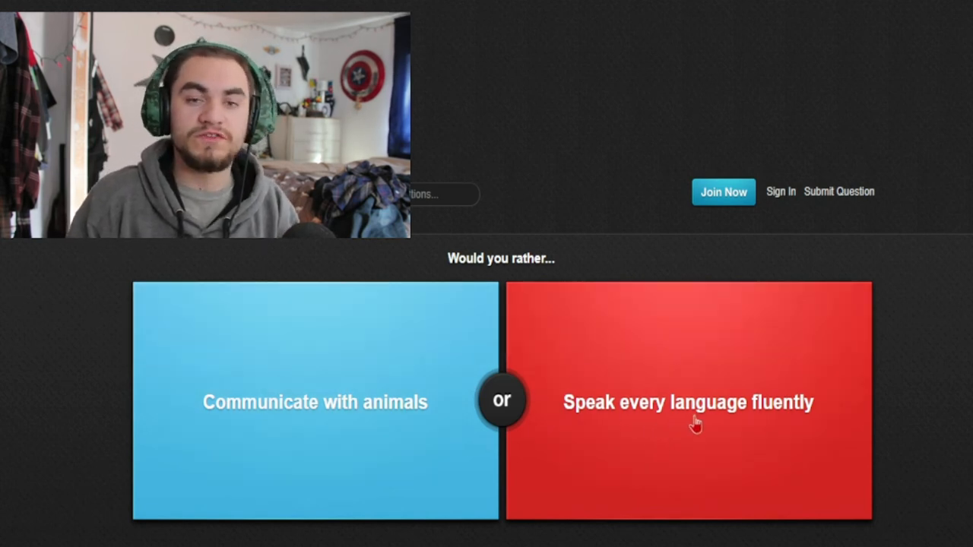
pyautogui.moveTo(761, 456)
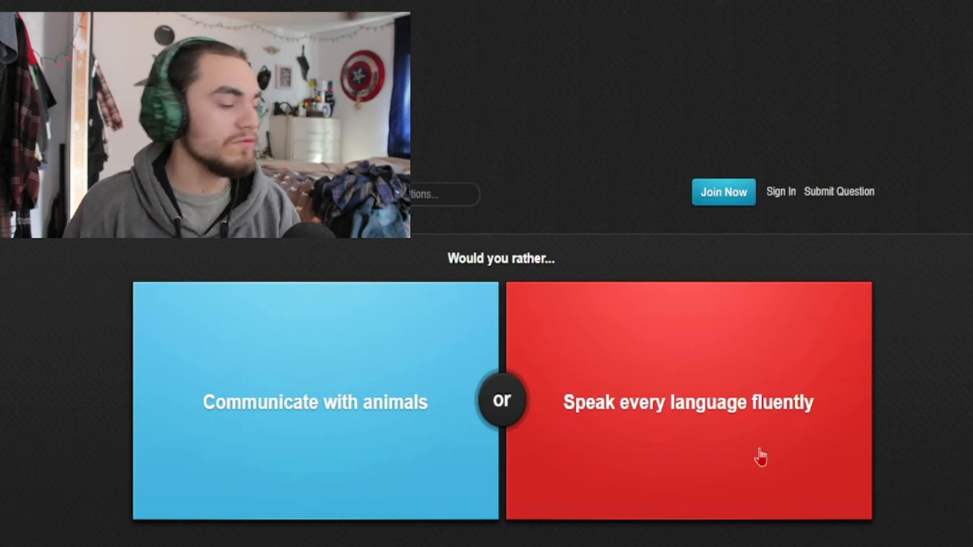
pyautogui.moveTo(736, 446)
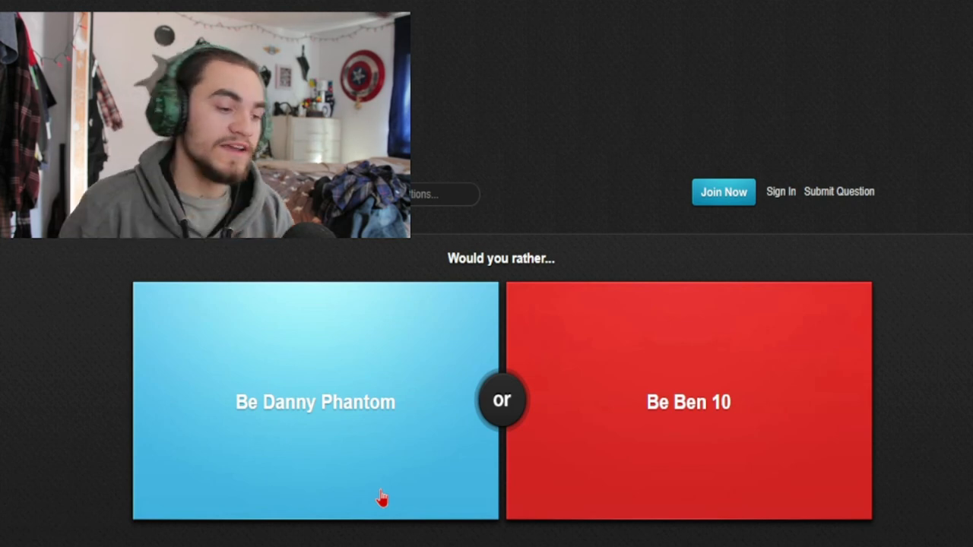
pyautogui.moveTo(388, 441)
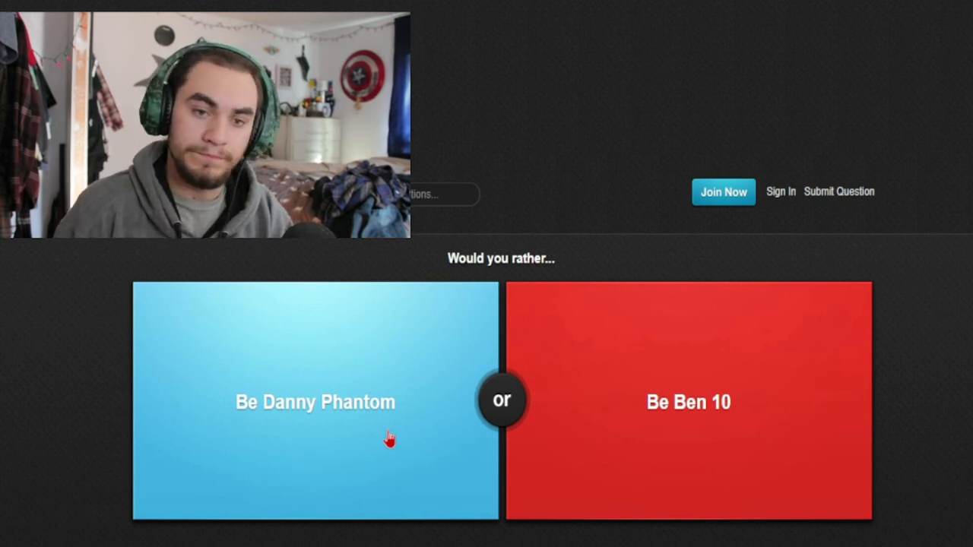
pyautogui.moveTo(342, 383)
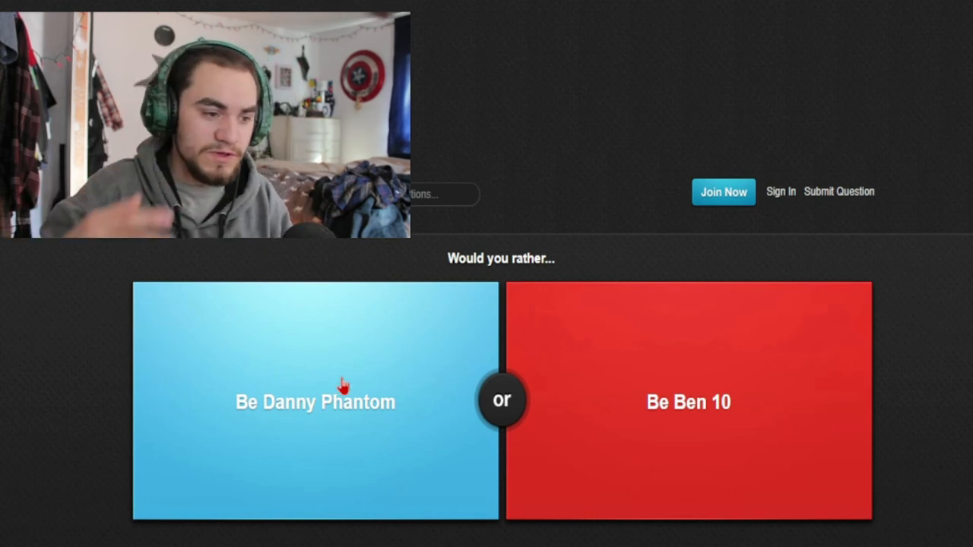
pyautogui.moveTo(401, 377)
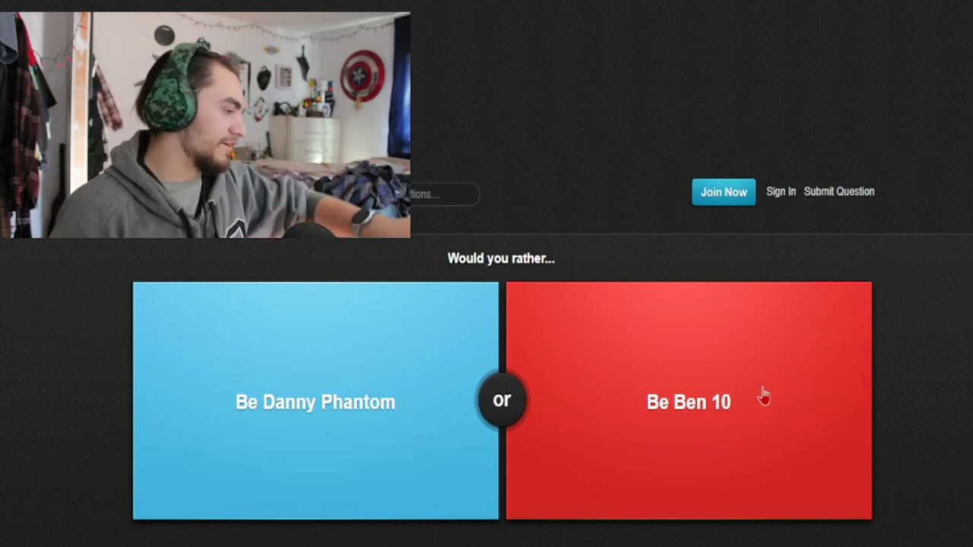
pyautogui.moveTo(655, 431)
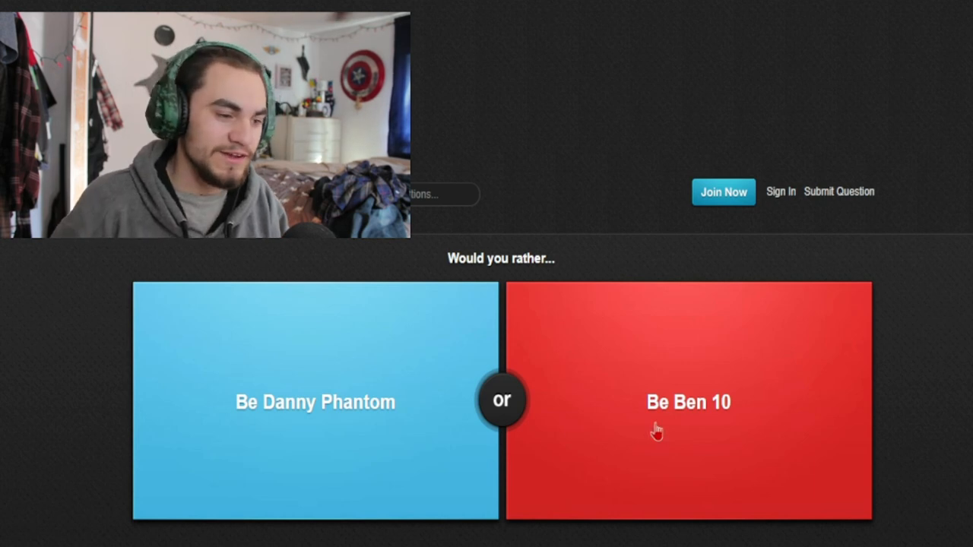
pyautogui.moveTo(386, 494)
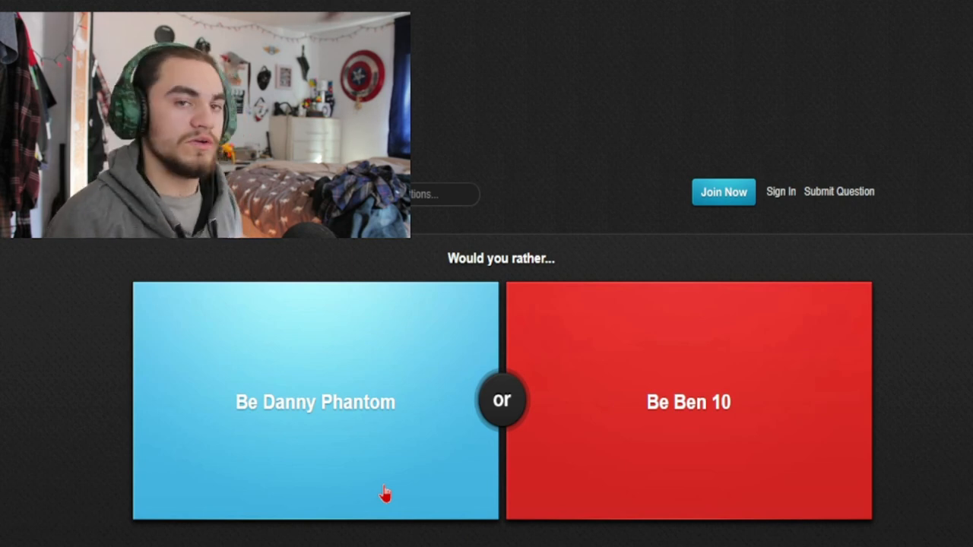
# - Vote to be Danny Phantom, revealing 52% versus 48% for Ben 10
pyautogui.click(313, 401)
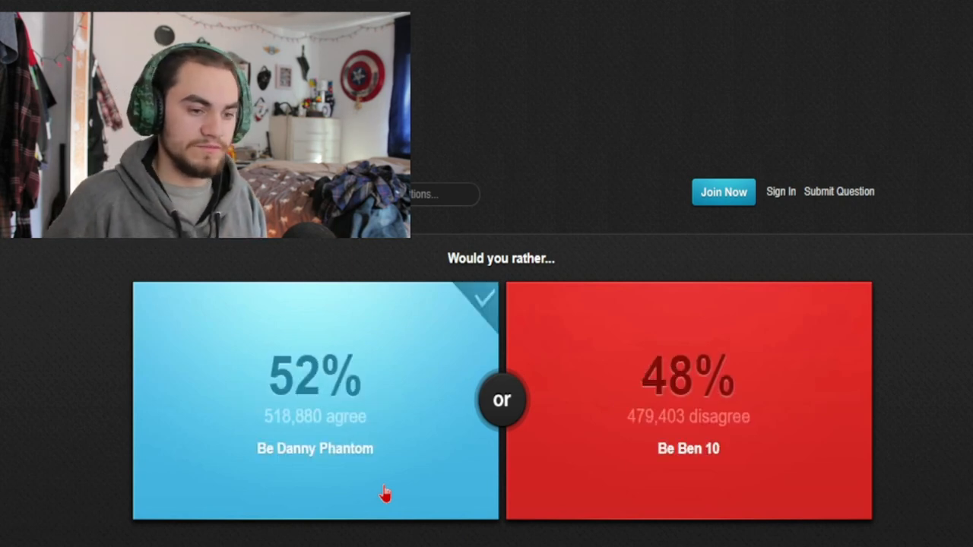
pyautogui.moveTo(751, 453)
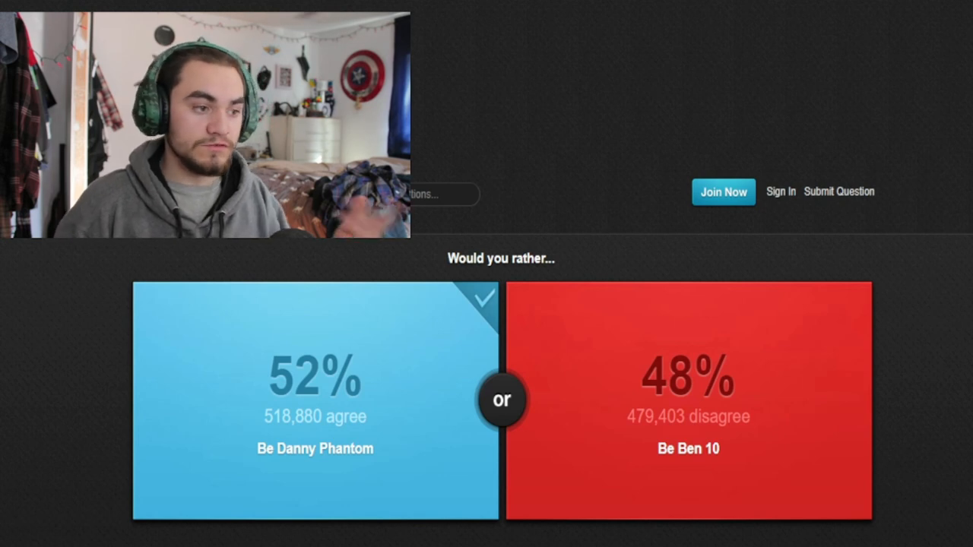
pyautogui.moveTo(827, 325)
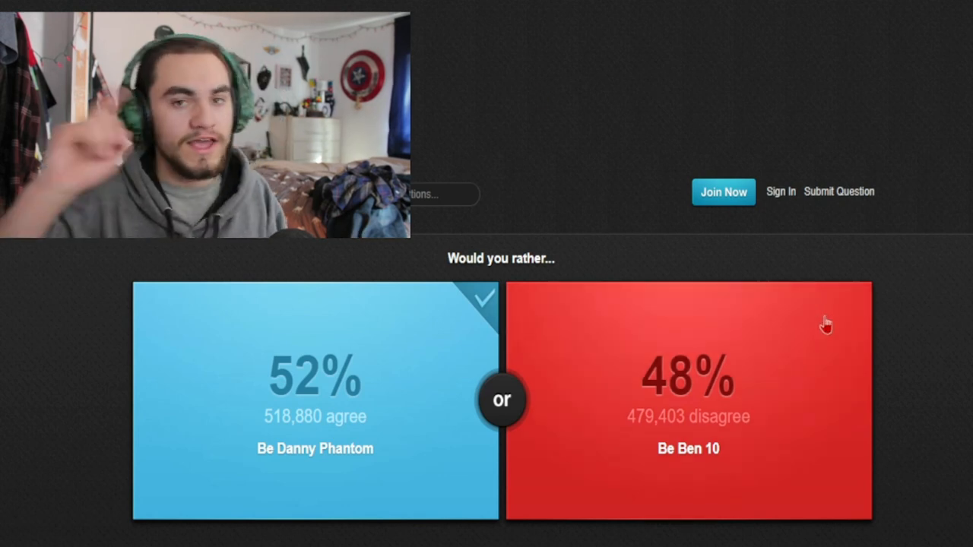